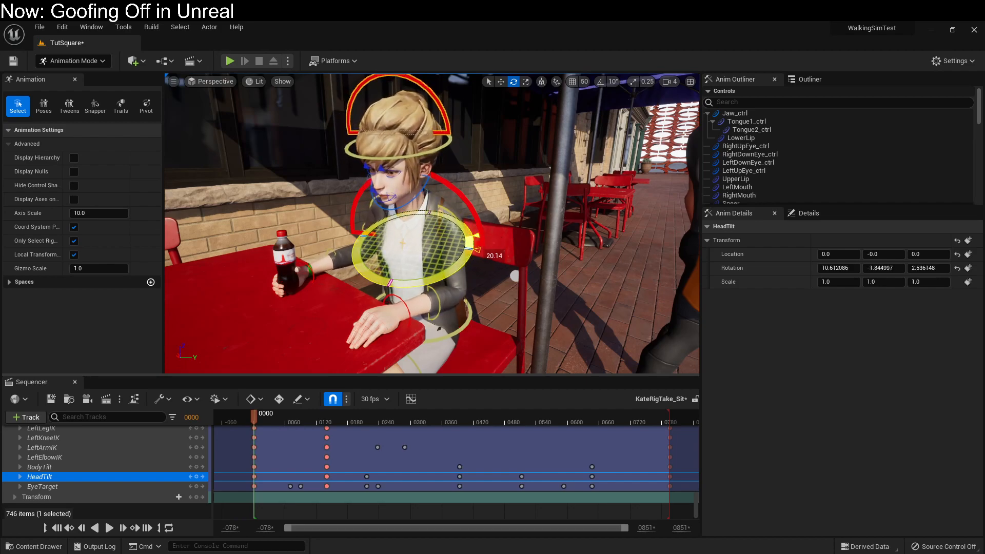
- Rotate Kate's HeadTilt control with the gizmo to tilt her head further sideways
left_click_drag(465, 255, 478, 244)
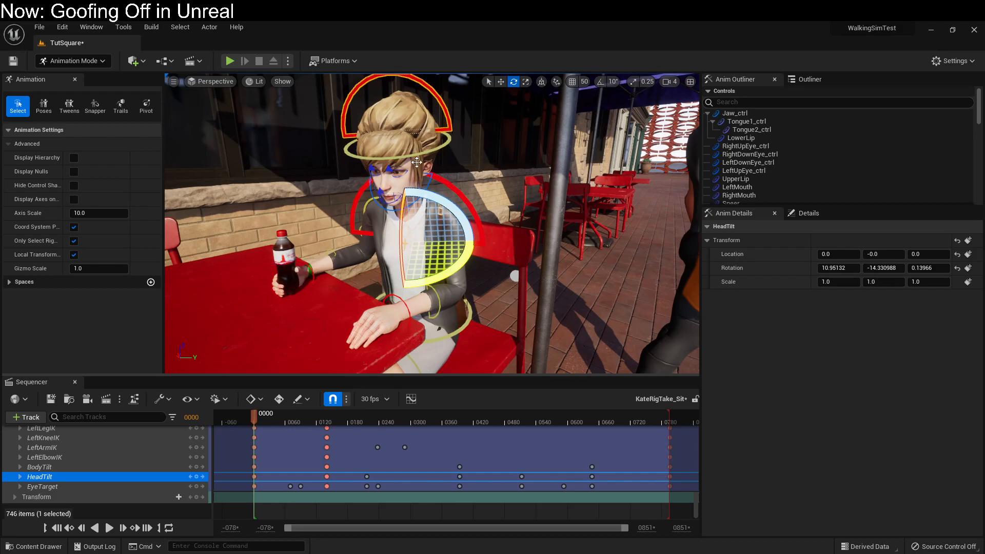
- Deselect the head control, leaving Kate's tilted pose framed in the full café scene
left_click(230, 61)
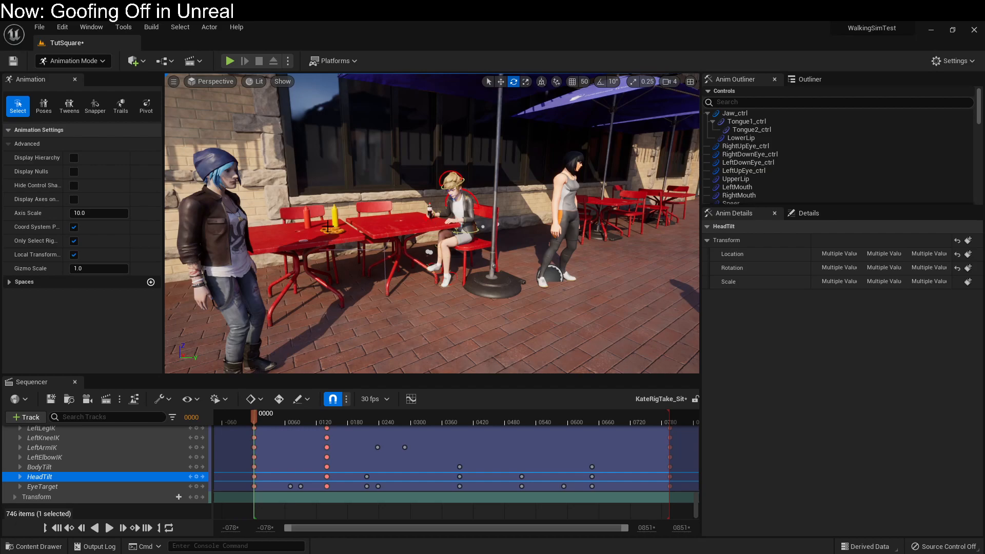
scroll("down", 3)
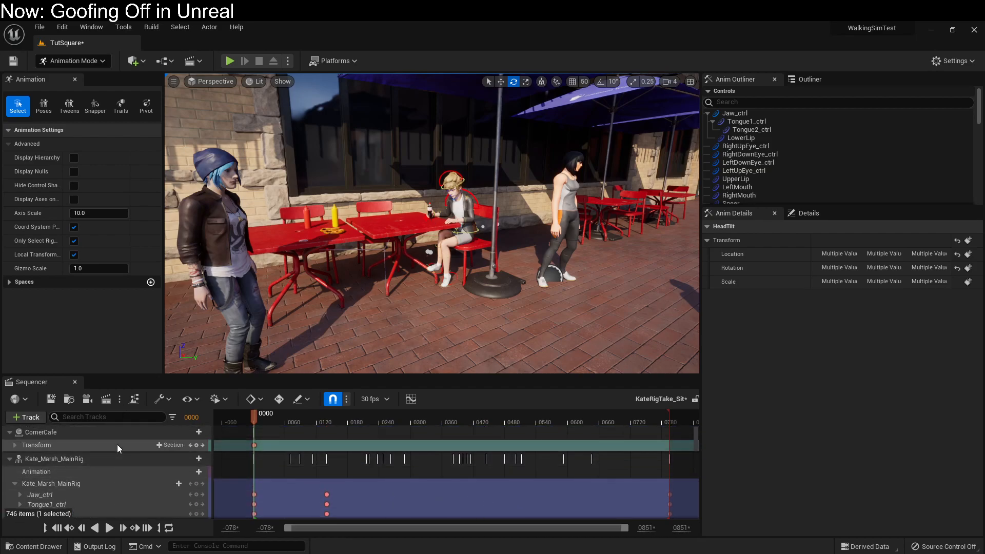
right_click(53, 459)
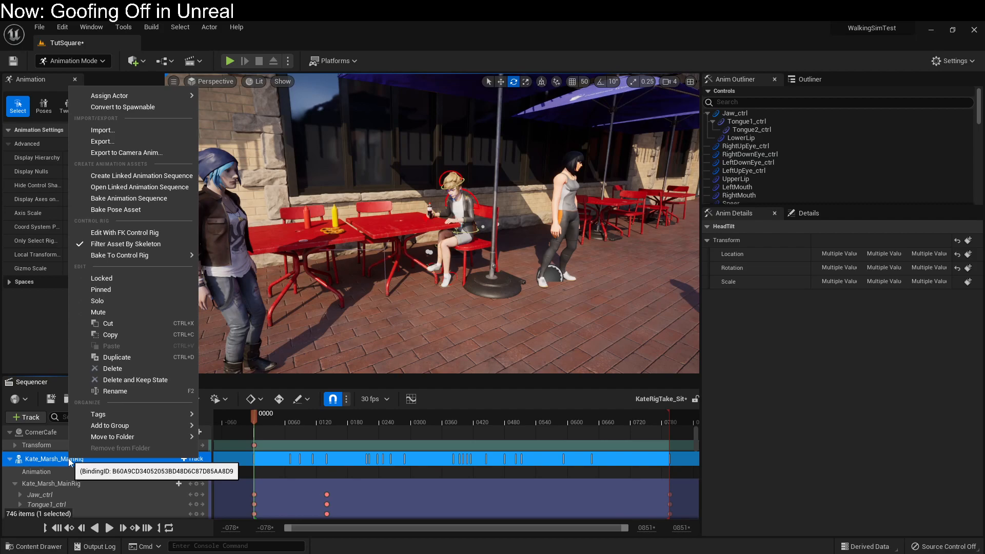
mouse_move(137, 181)
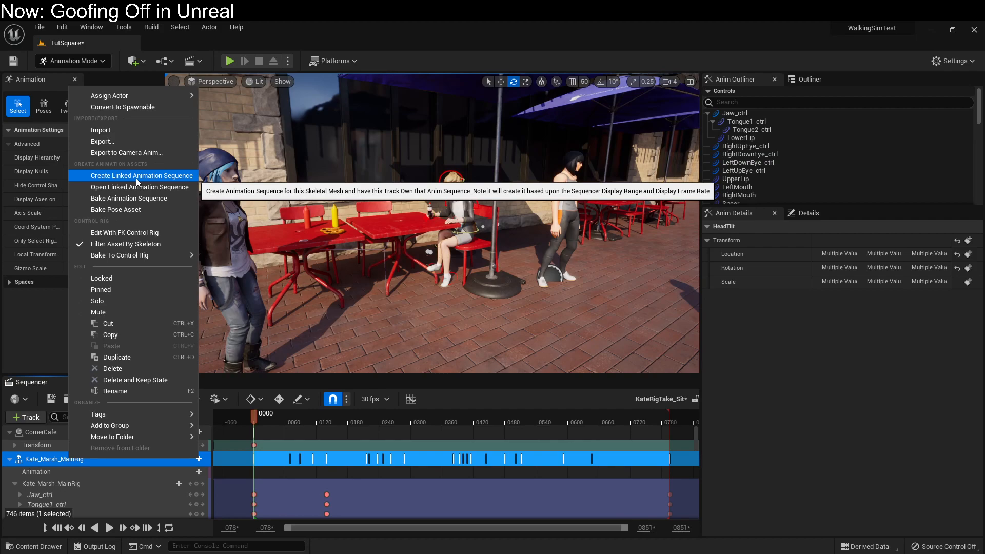
mouse_move(119, 254)
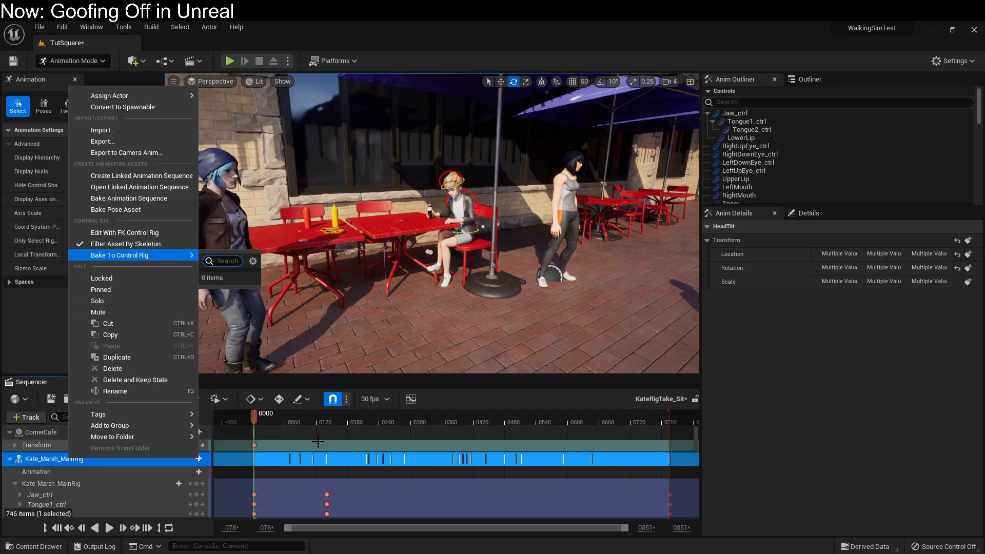
mouse_move(298, 447)
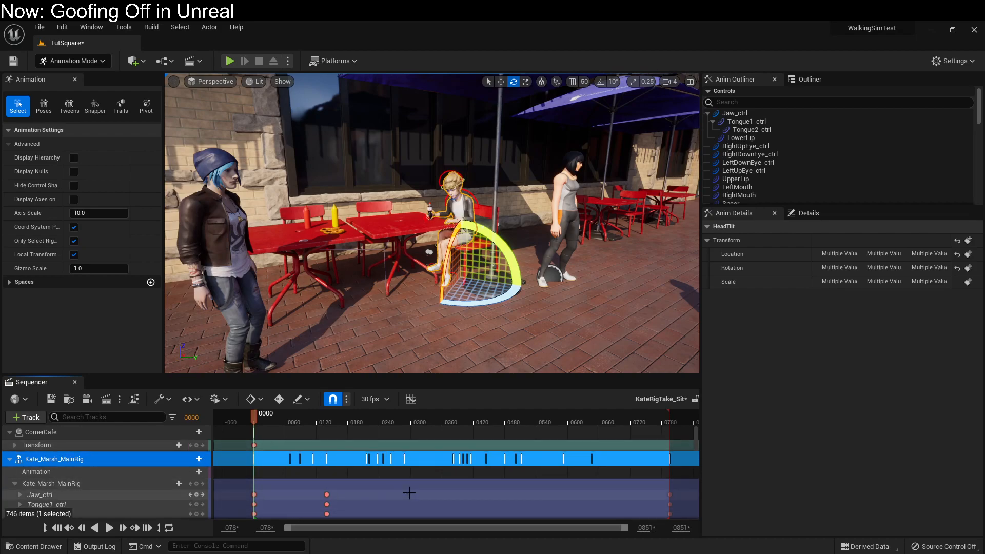
mouse_move(50, 399)
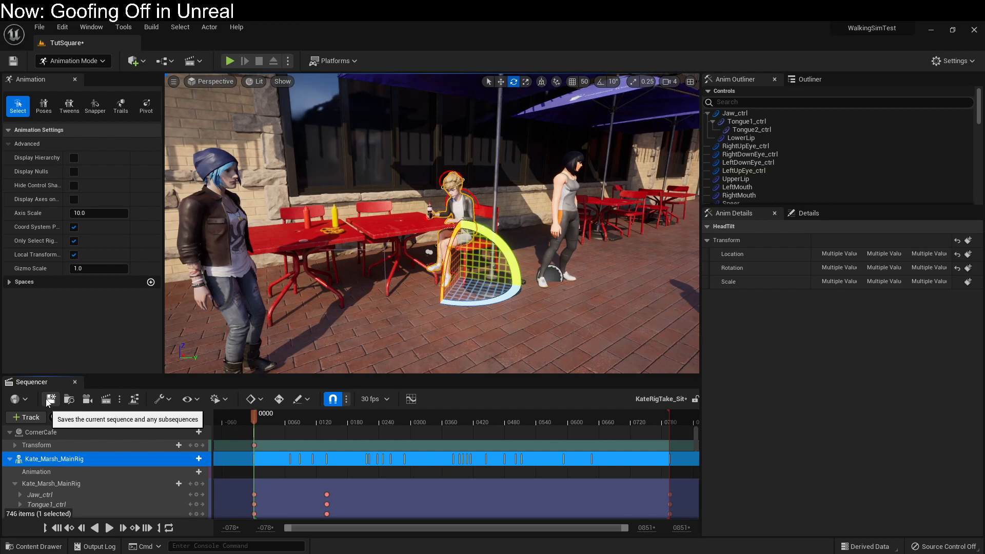
mouse_move(141, 361)
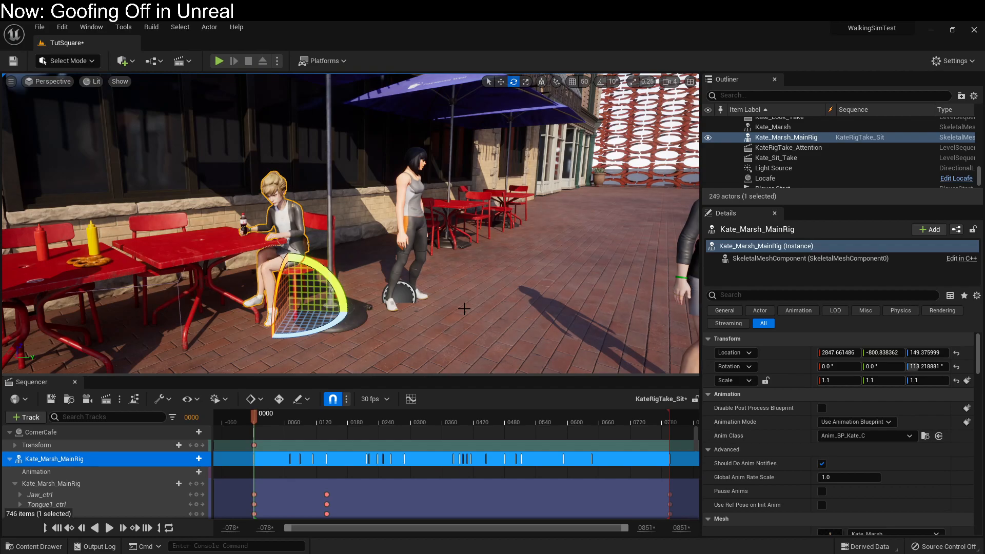
mouse_move(472, 305)
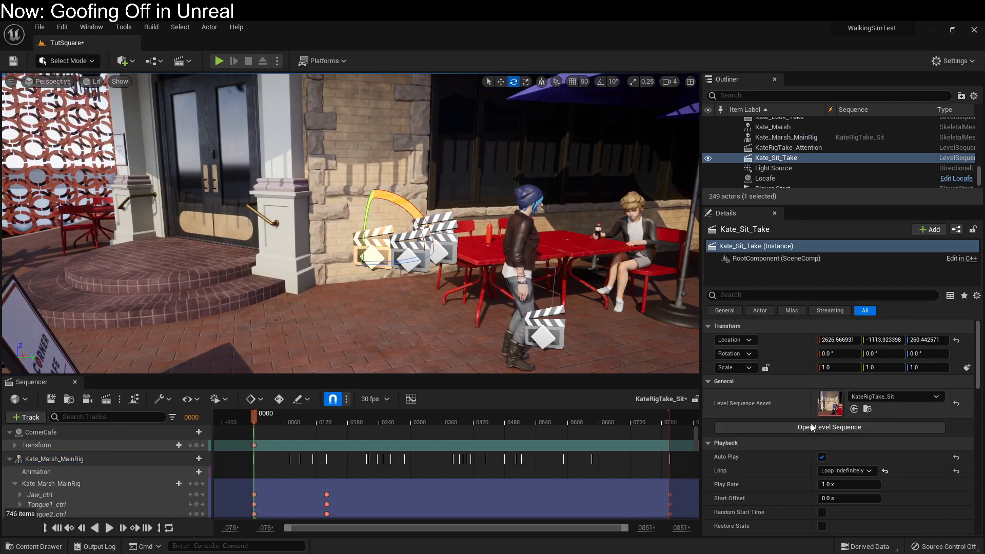
- Turn off Auto Play for the Kate_Sit_Take sequence while keeping it looping
left_click(821, 457)
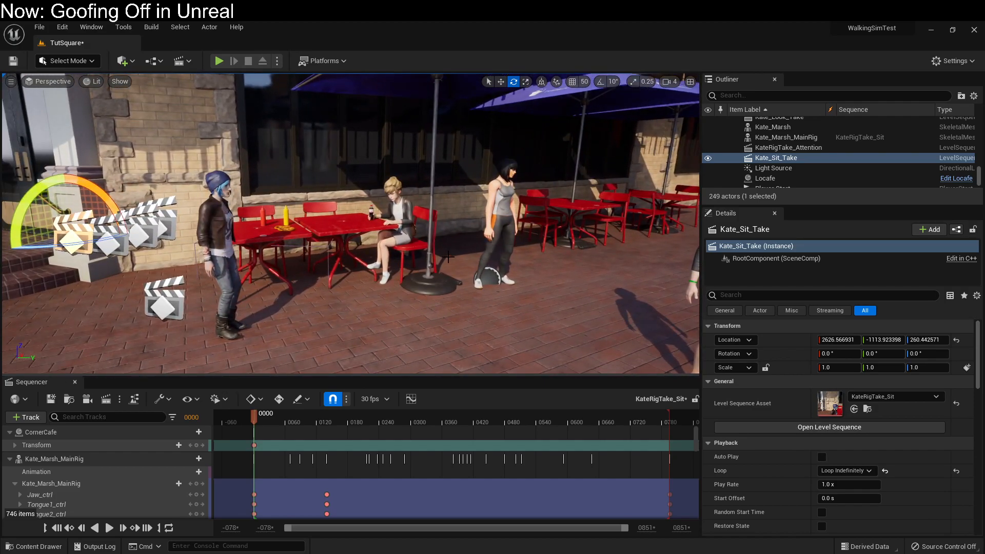
left_click(220, 61)
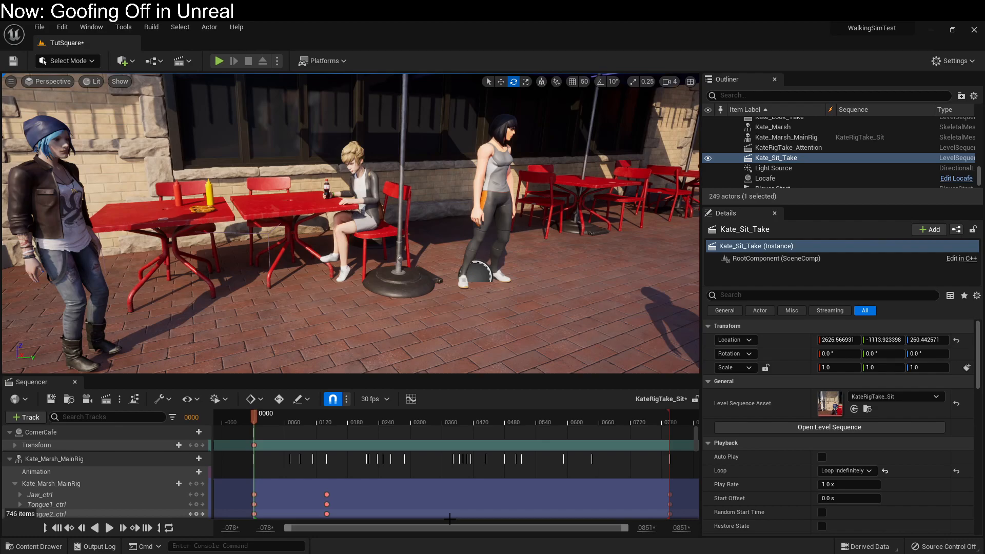
mouse_move(74, 381)
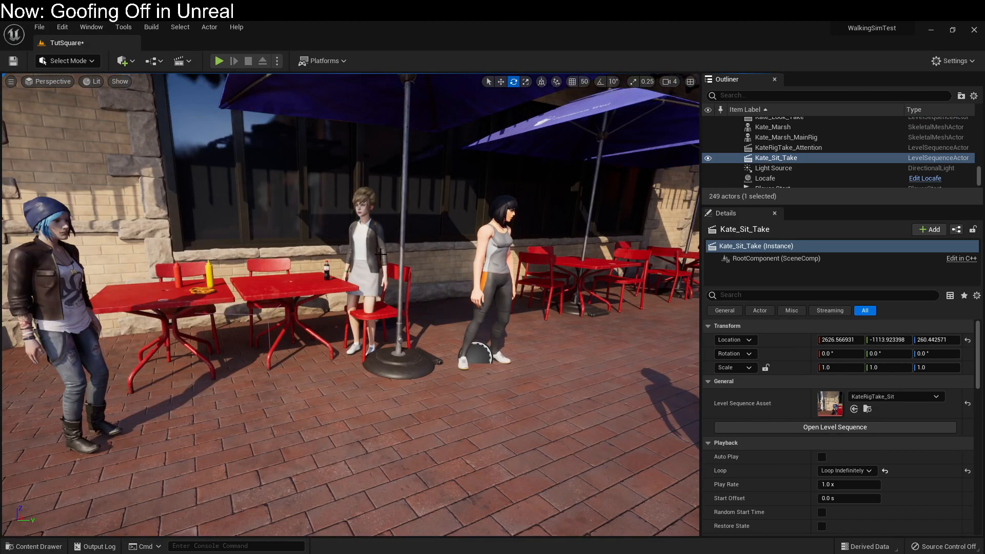
mouse_move(219, 62)
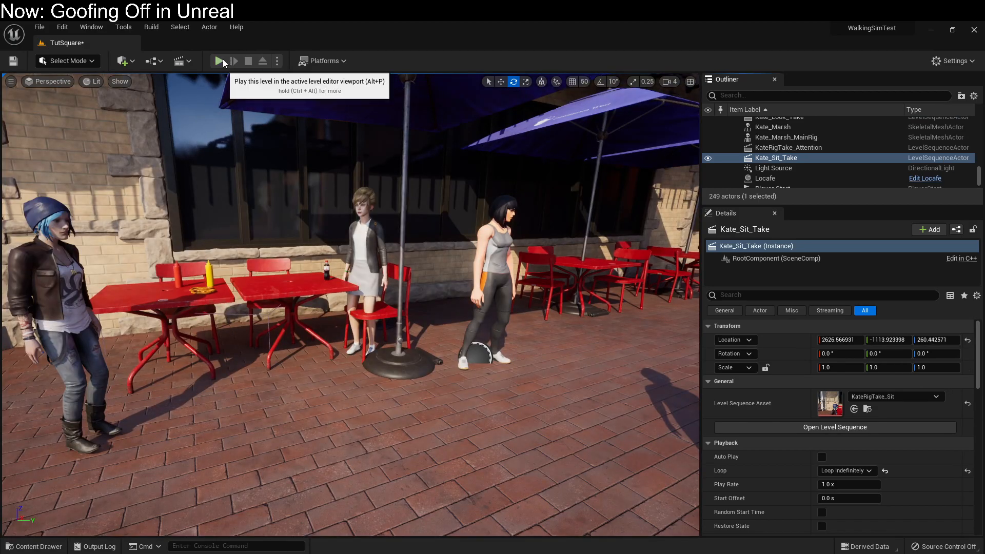
- Start playing the level so the blueprint-driven montage takes over Kate
left_click(154, 61)
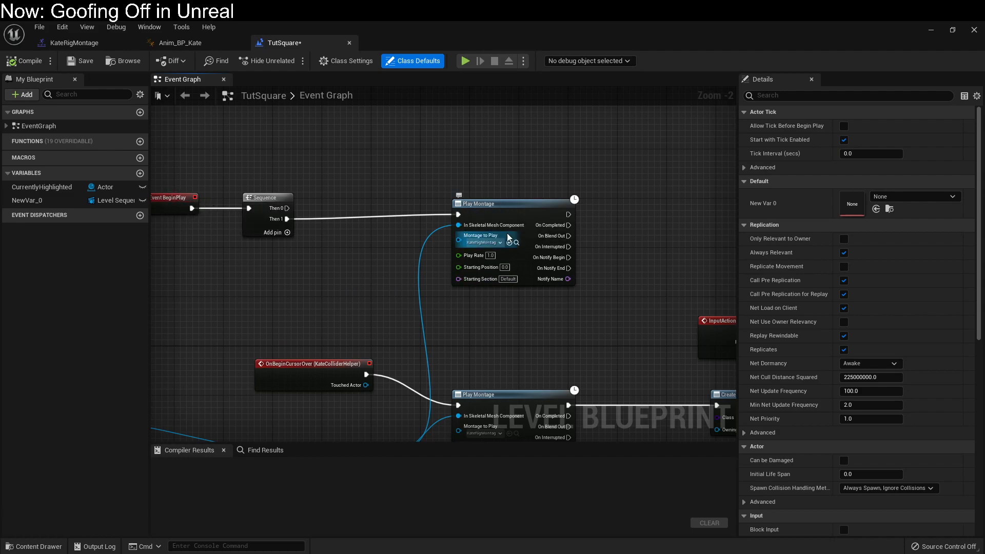
mouse_move(460, 345)
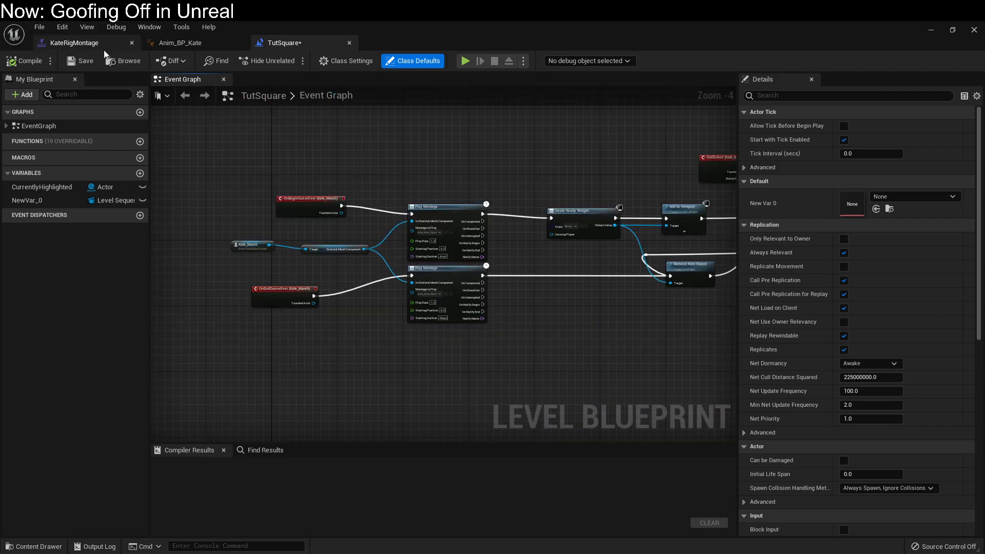
- Bring up the KateRigMontage animation montage asset in its editor
left_click(74, 43)
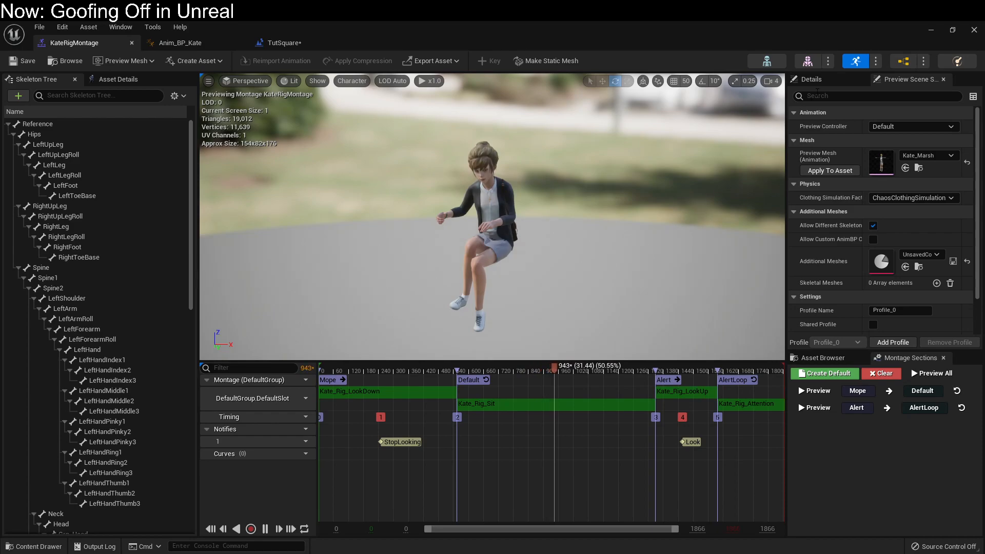
left_click(282, 43)
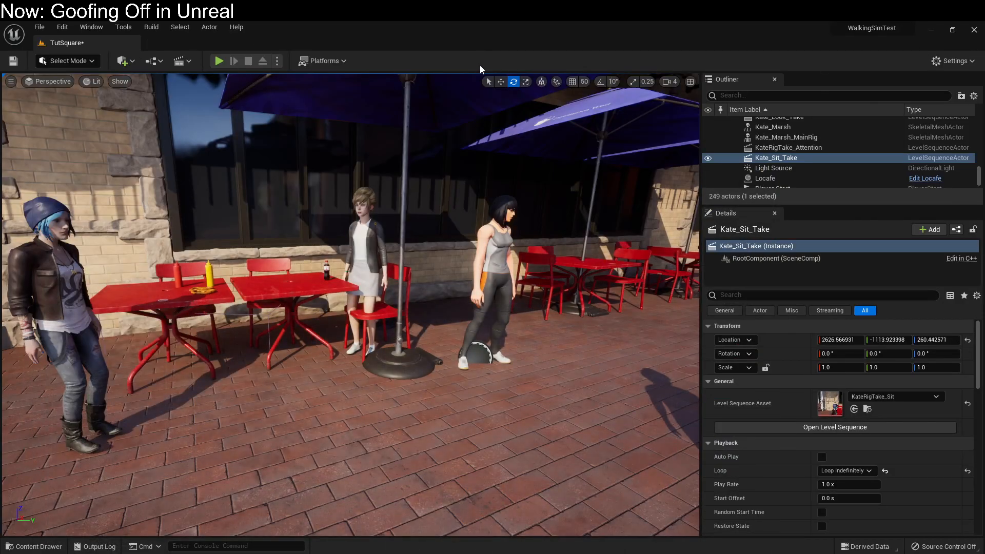
left_click(220, 61)
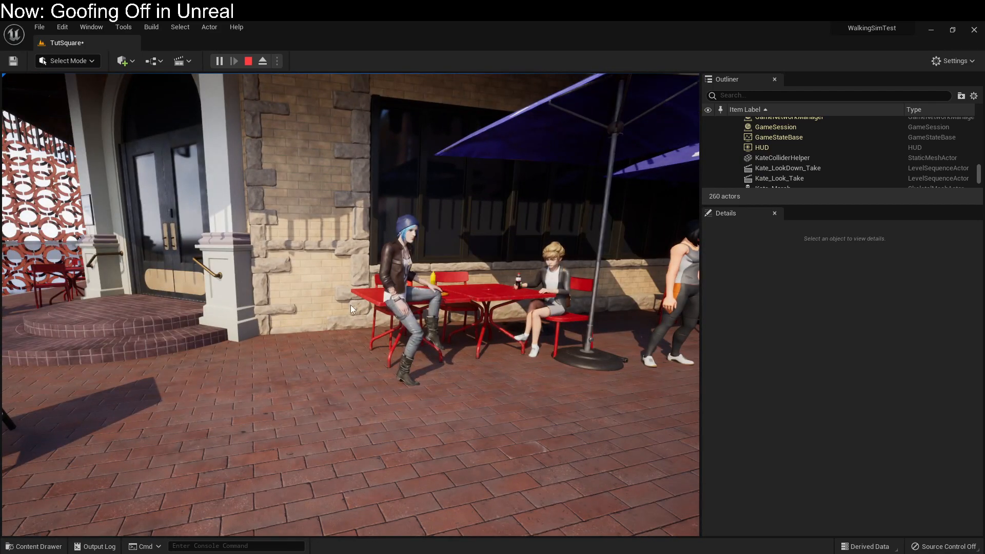
left_click(776, 158)
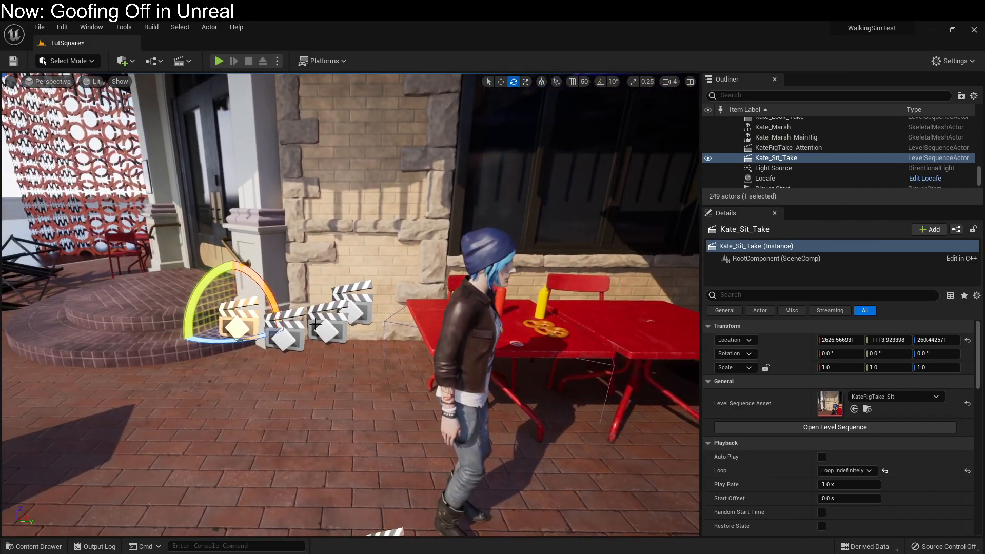
- Select the KateRigTake_Attention sequence actor among the level's sequence actors
left_click(781, 158)
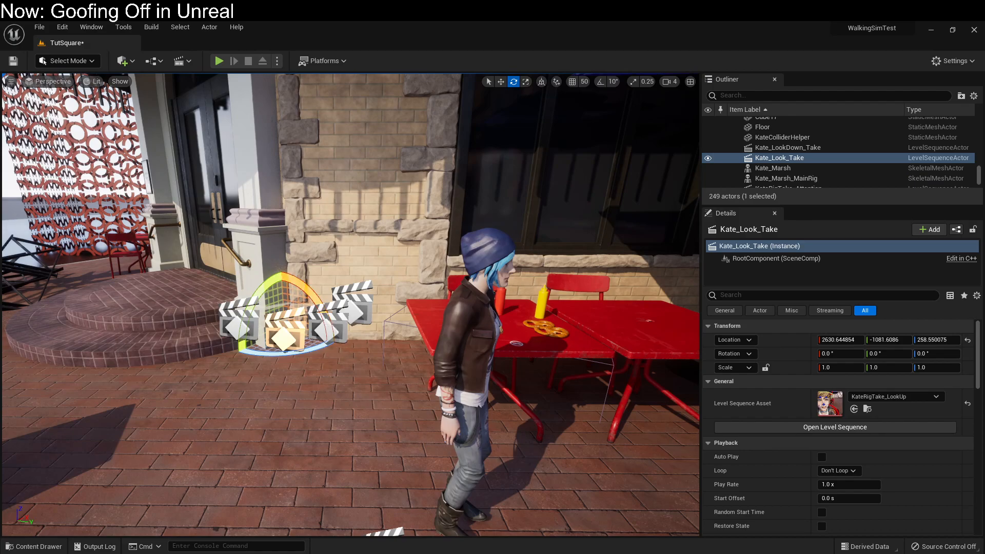
left_click(789, 158)
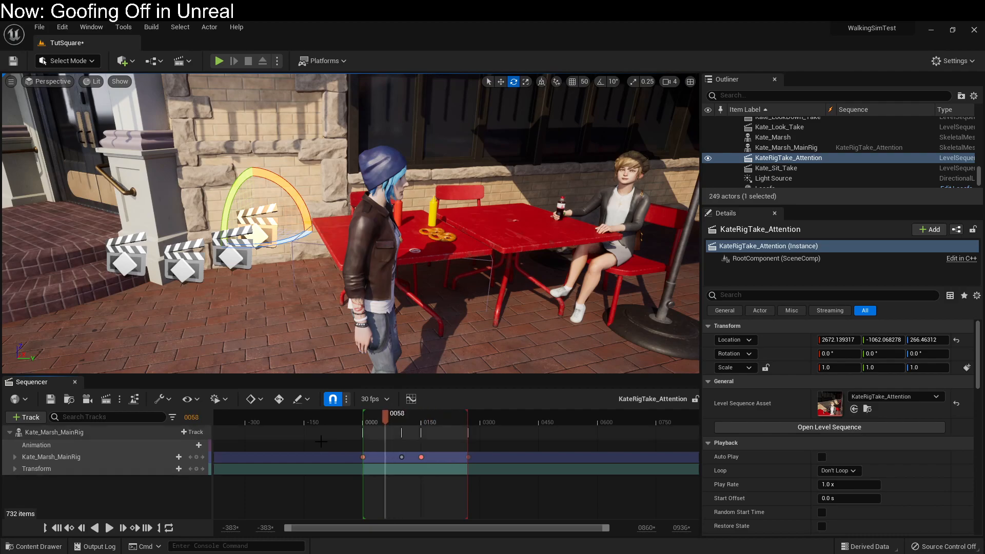
- Expand the Kate_Marsh_MainRig track and select Kate's main rig actor in the level
left_click(16, 457)
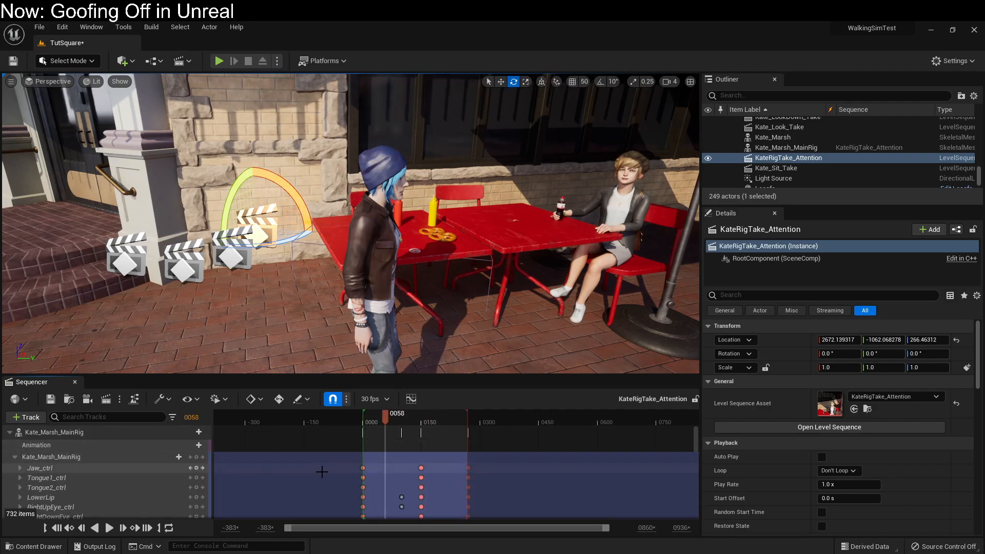
left_click(67, 61)
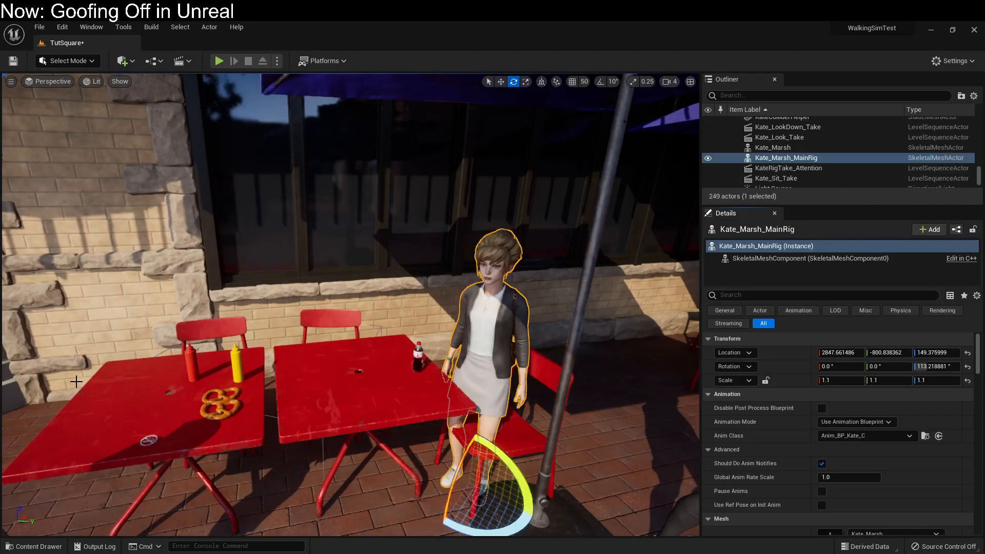
- Re-key Jaw_ctrl in KateRigTake_Attention and save all modified assets
left_click(220, 61)
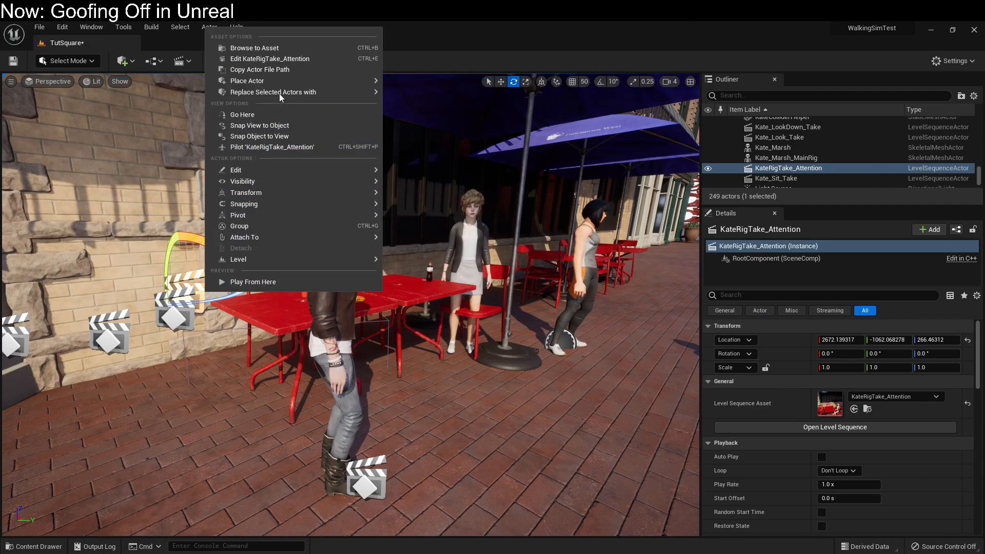
mouse_move(737, 150)
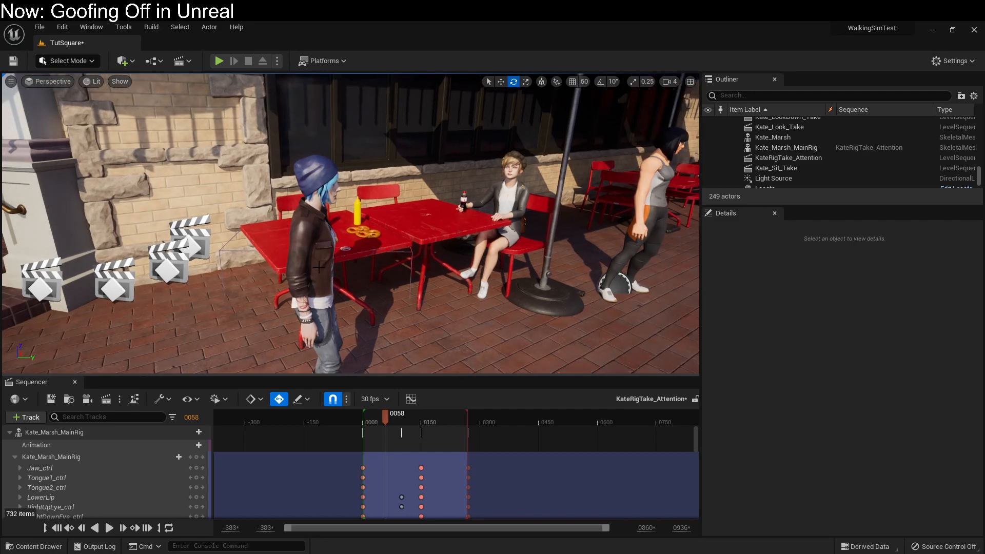
left_click(39, 27)
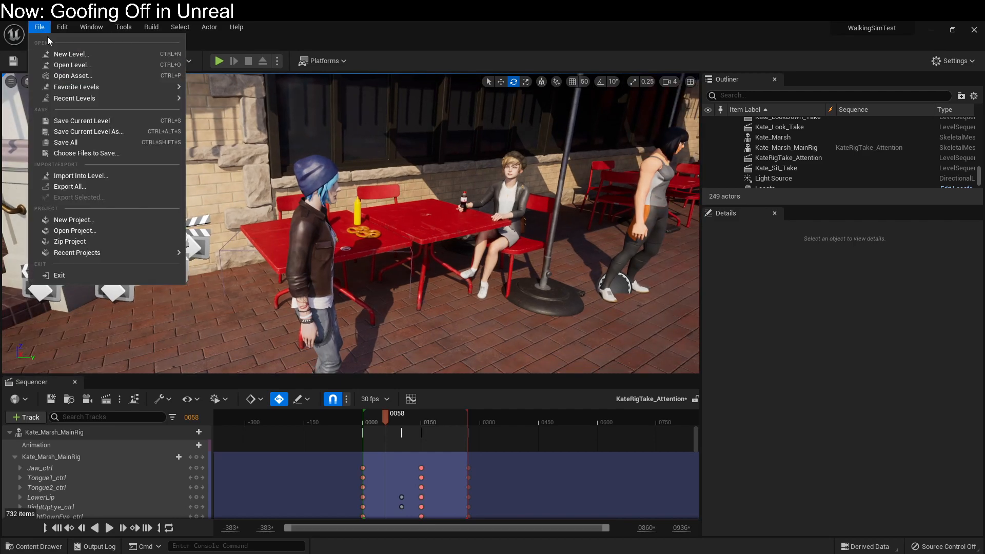
left_click(65, 142)
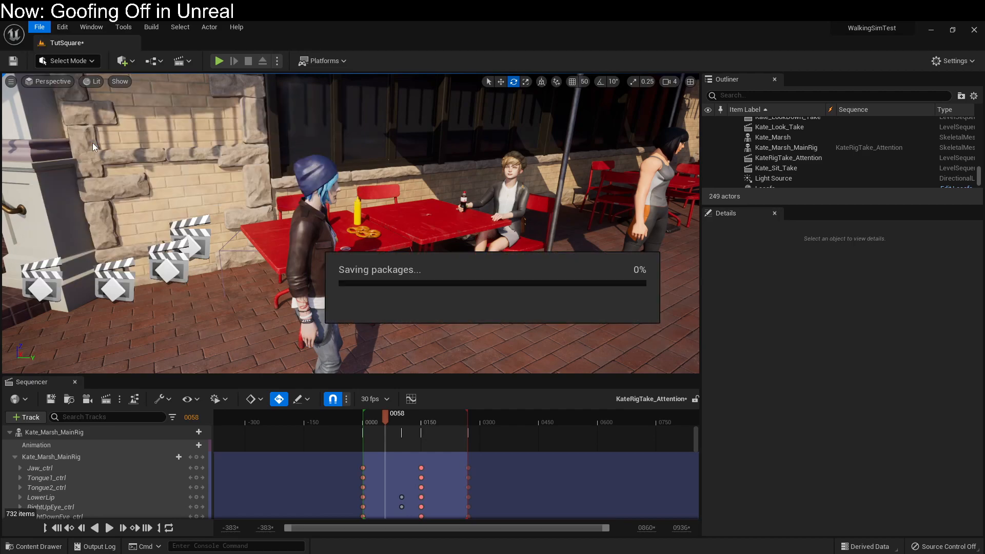